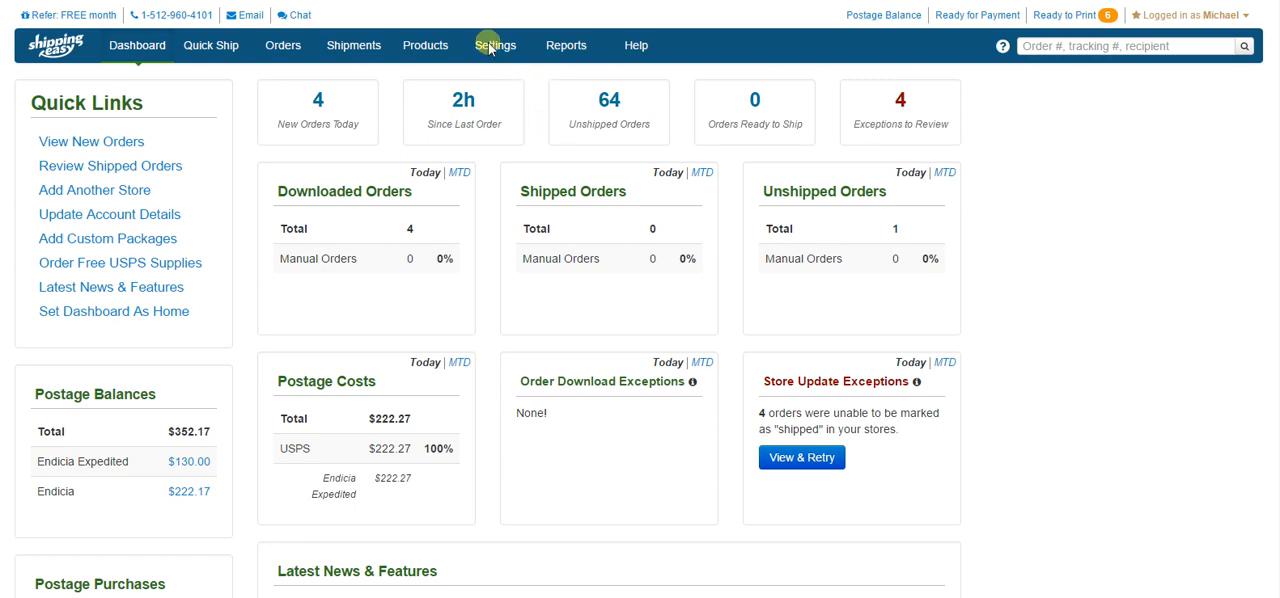
Go to the Settings page from the top navigation bar.
{"action": "left_click", "coordinate": [495, 45]}
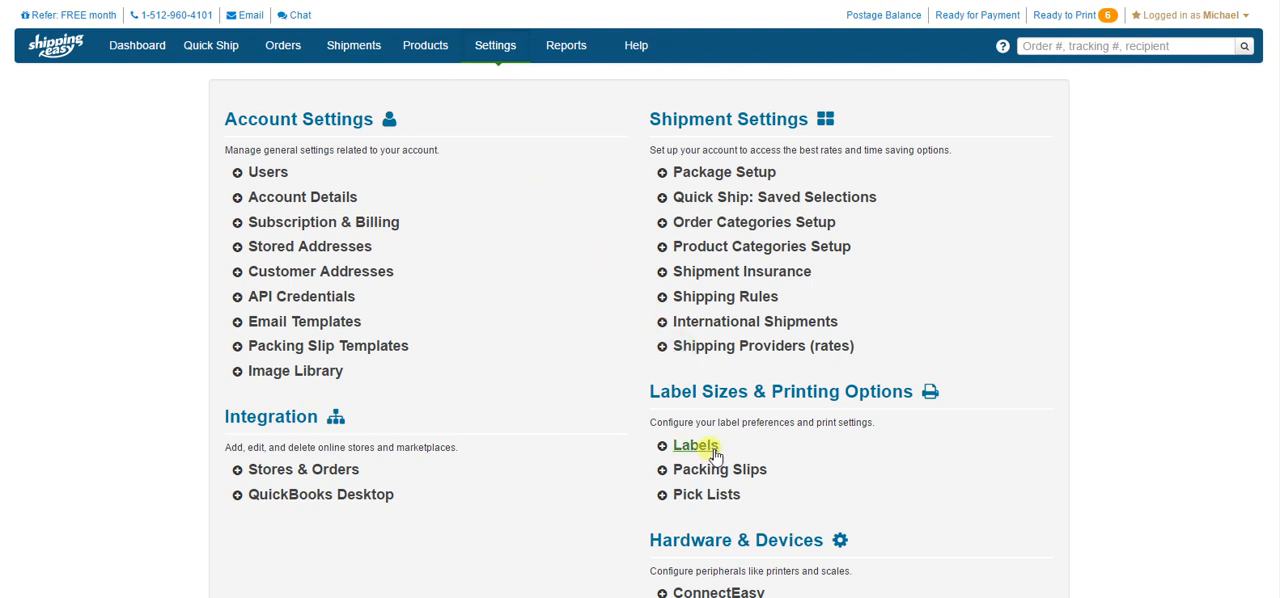
Set the shipping label layout to the plain 4" x 6" label under Labels.
{"action": "left_click", "coordinate": [694, 445]}
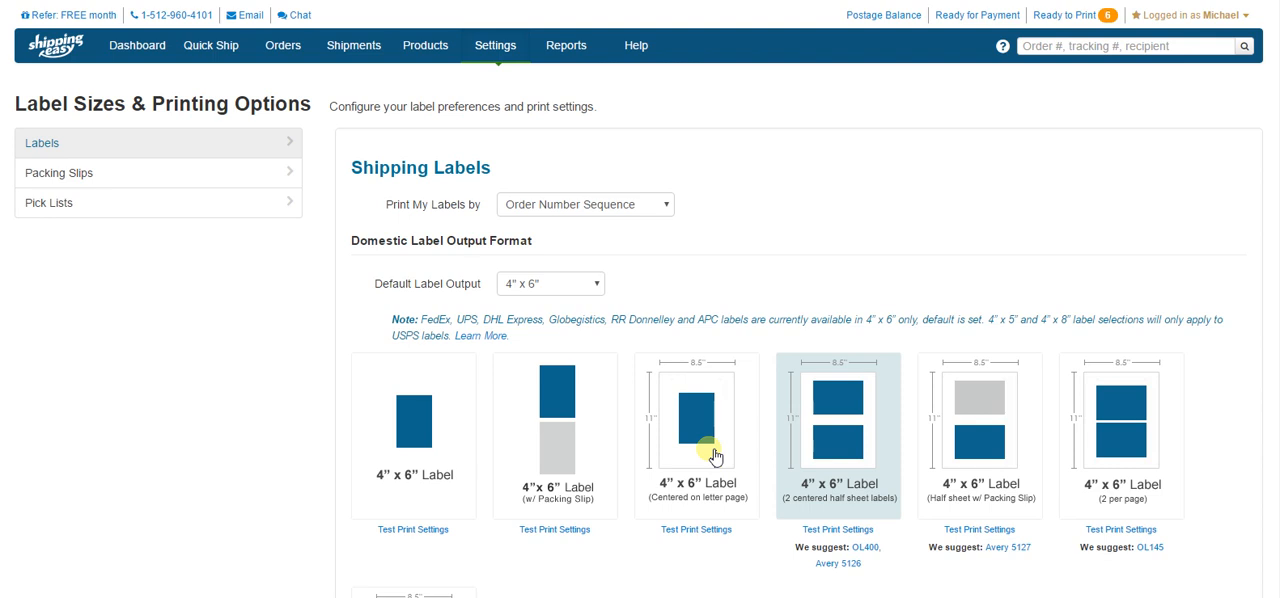
{"action": "mouse_move", "coordinate": [420, 383]}
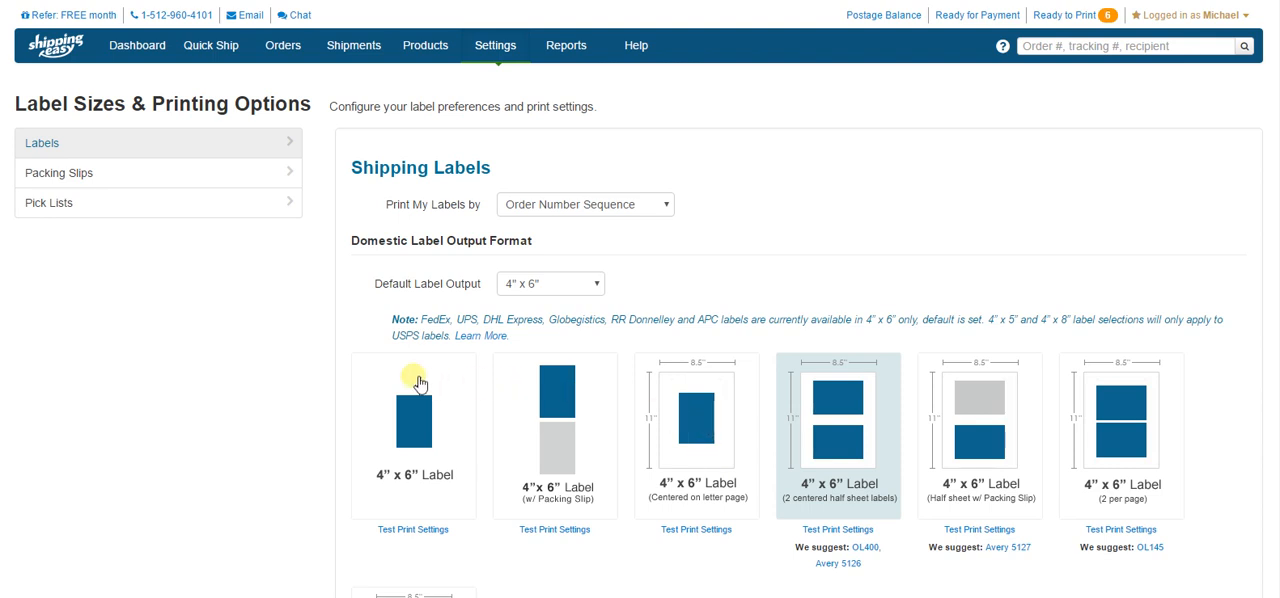
{"action": "scroll", "scroll_direction": "down", "scroll_amount": 3}
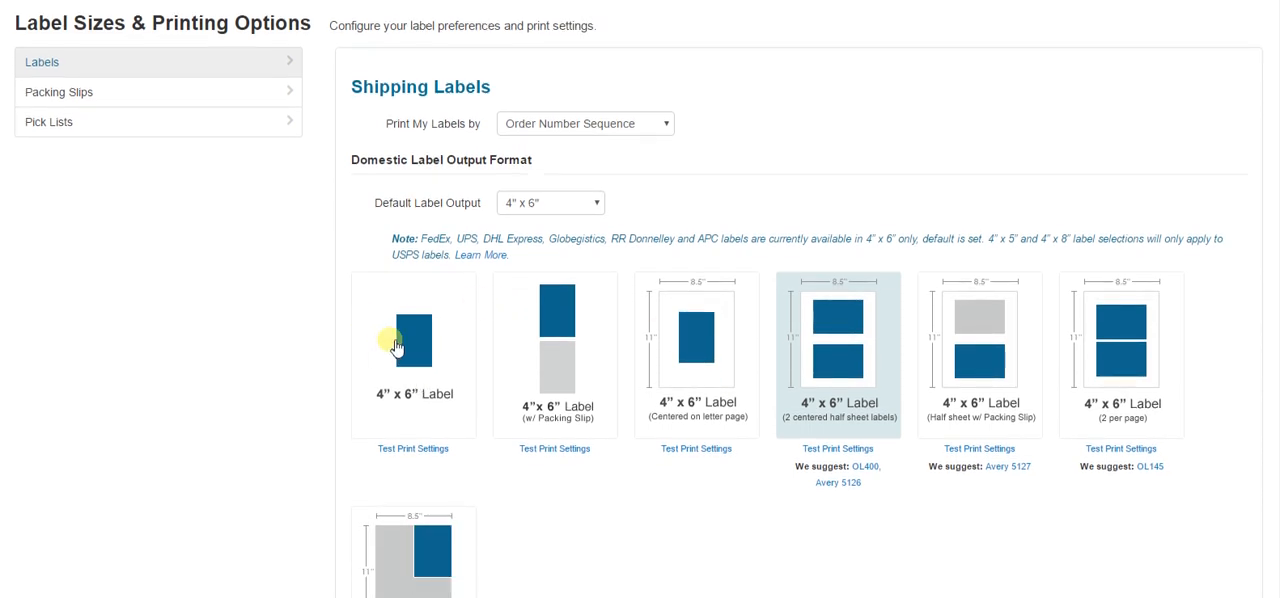
{"action": "left_click", "coordinate": [413, 345]}
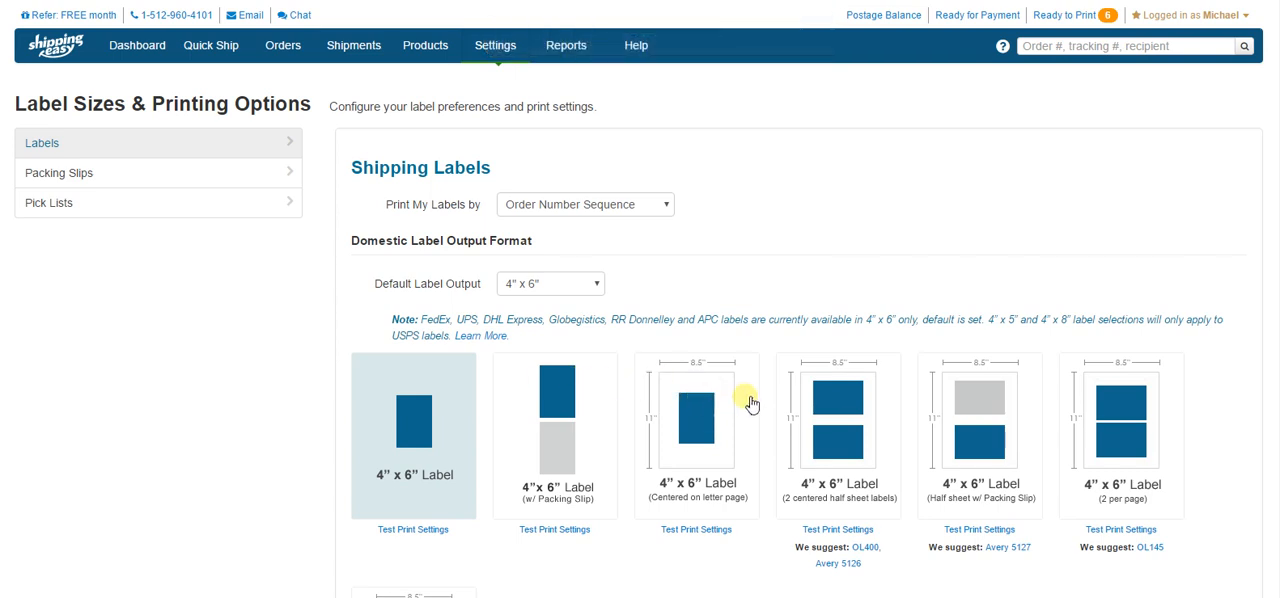
{"action": "mouse_move", "coordinate": [762, 435]}
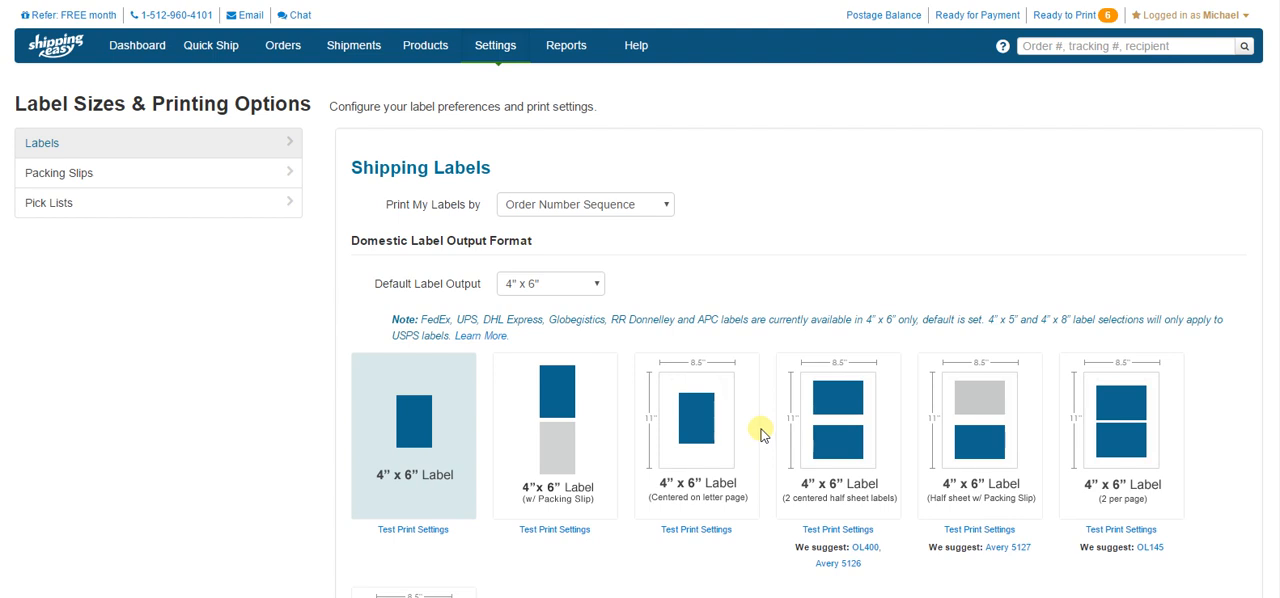
{"action": "mouse_move", "coordinate": [758, 456]}
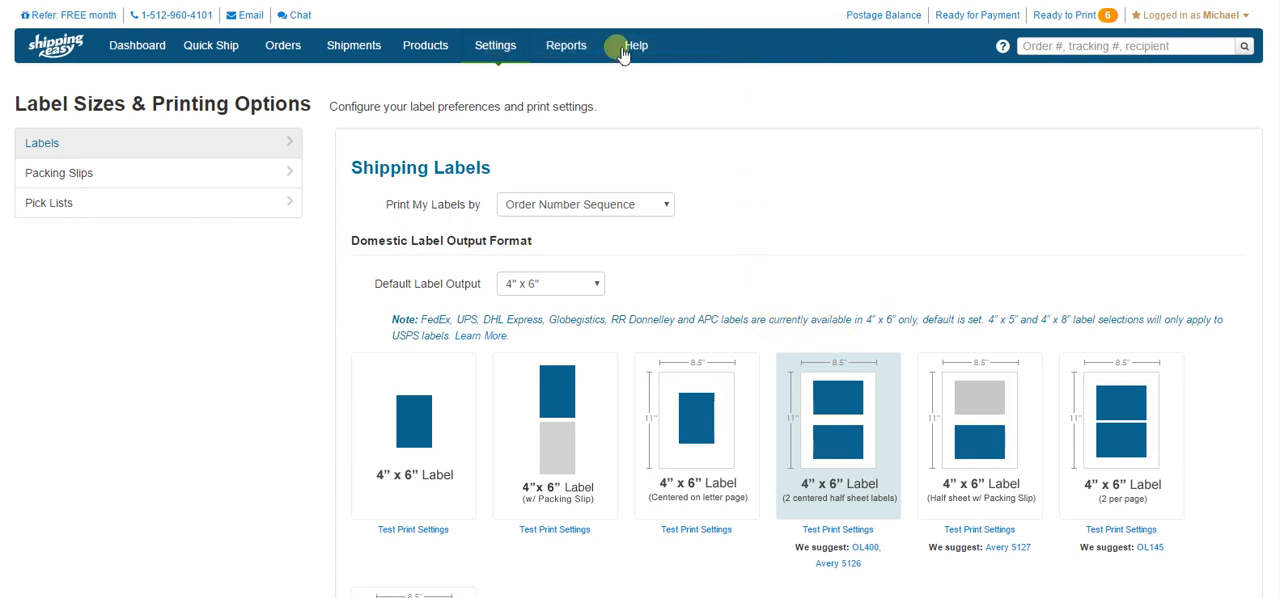
Return to Settings and go to Stores & Orders under Integration.
{"action": "left_click", "coordinate": [495, 45]}
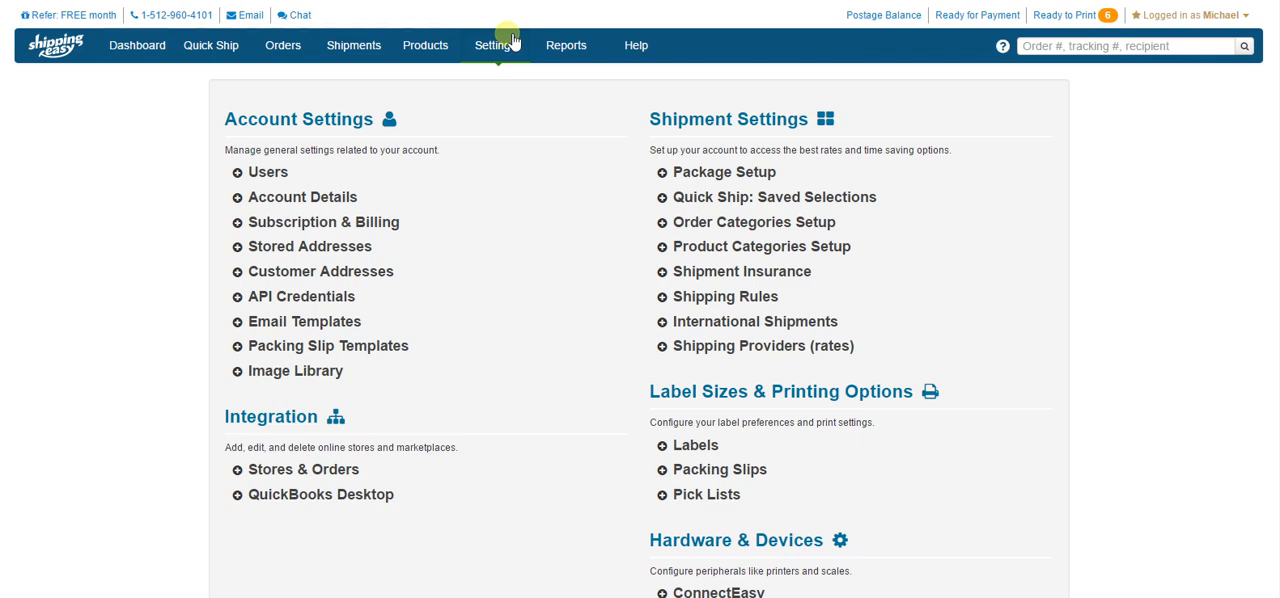
{"action": "mouse_move", "coordinate": [303, 469]}
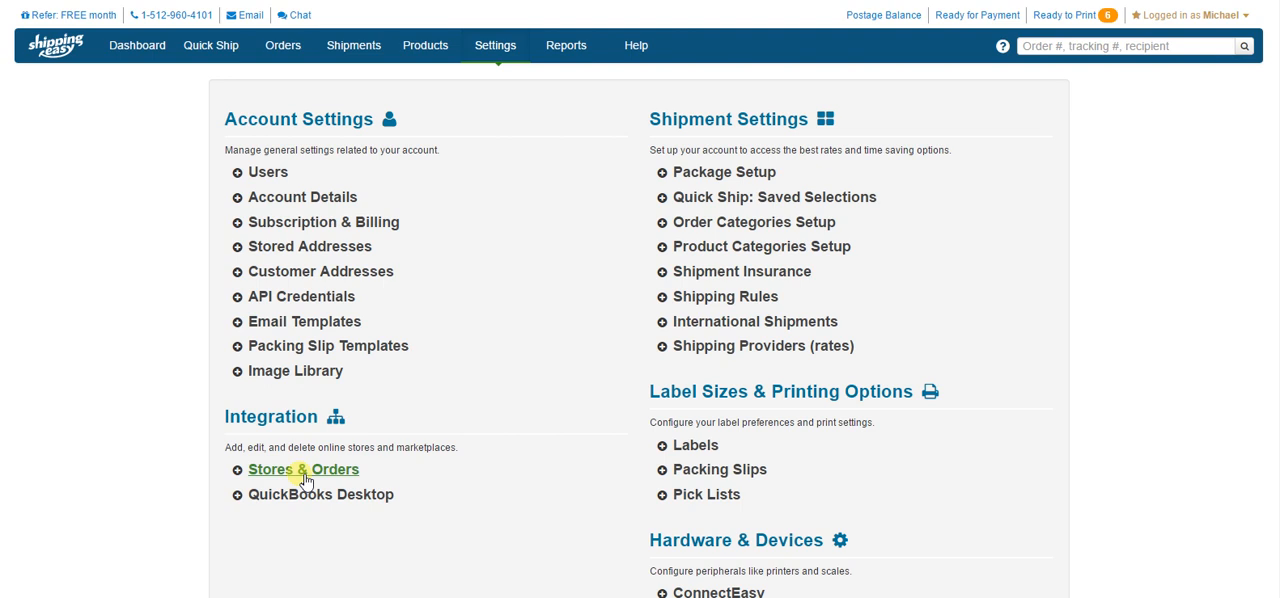
{"action": "left_click", "coordinate": [303, 469]}
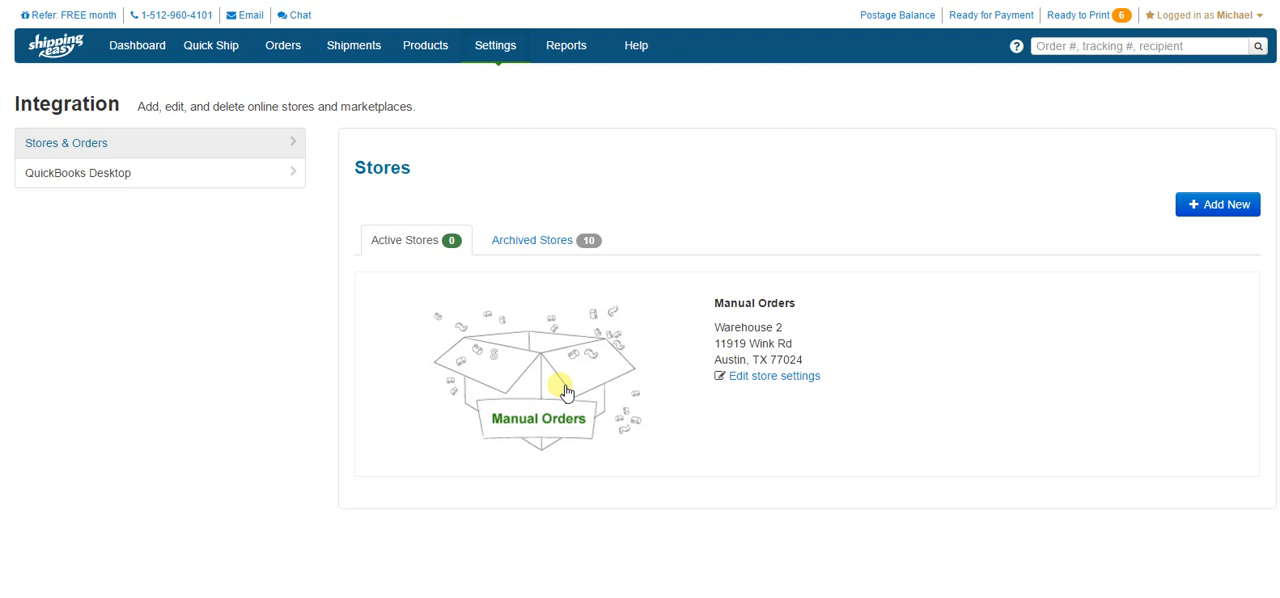
Edit the Manual Orders store settings and select the Ship From Postal Code field.
{"action": "left_click", "coordinate": [774, 375]}
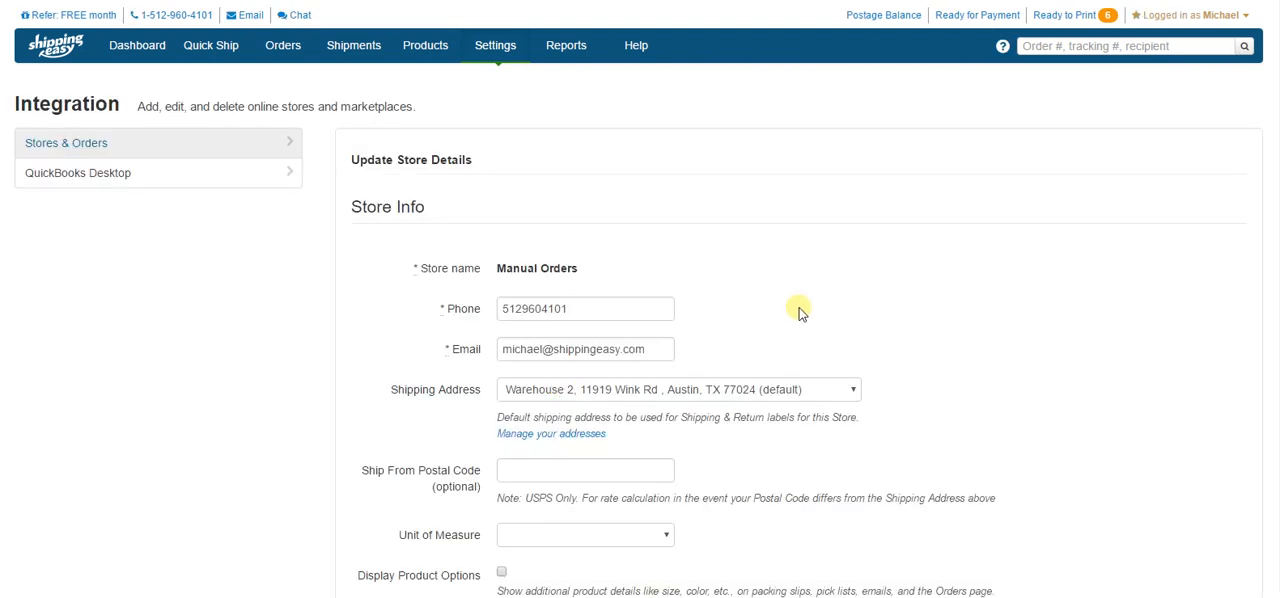
{"action": "mouse_move", "coordinate": [806, 317]}
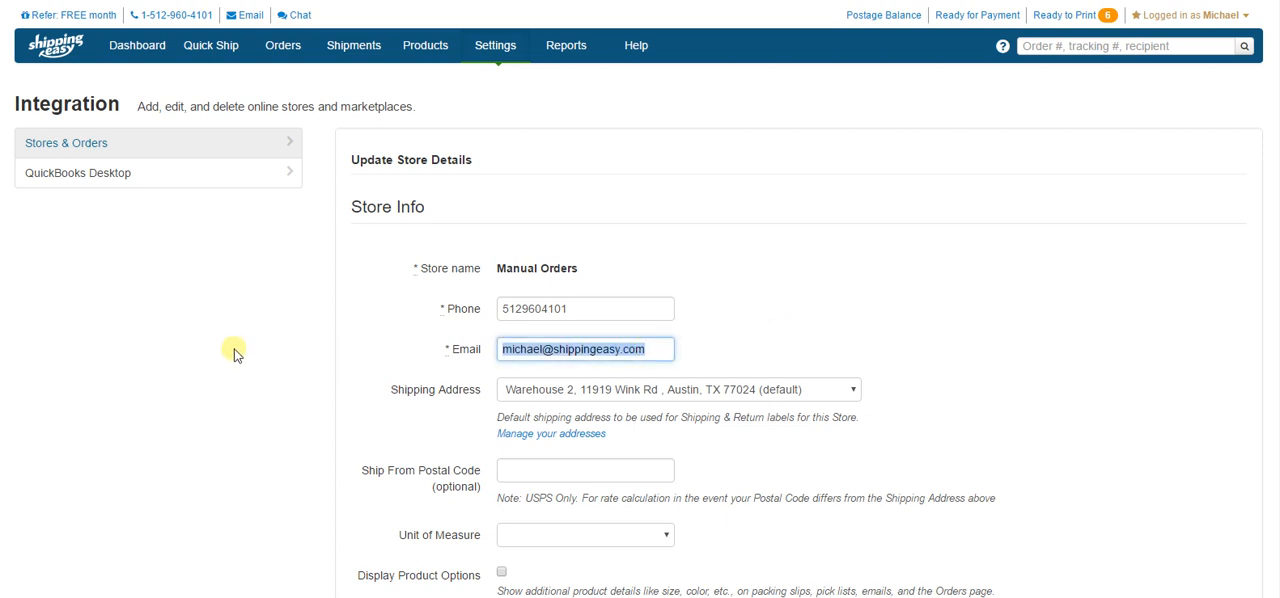
{"action": "mouse_move", "coordinate": [198, 343]}
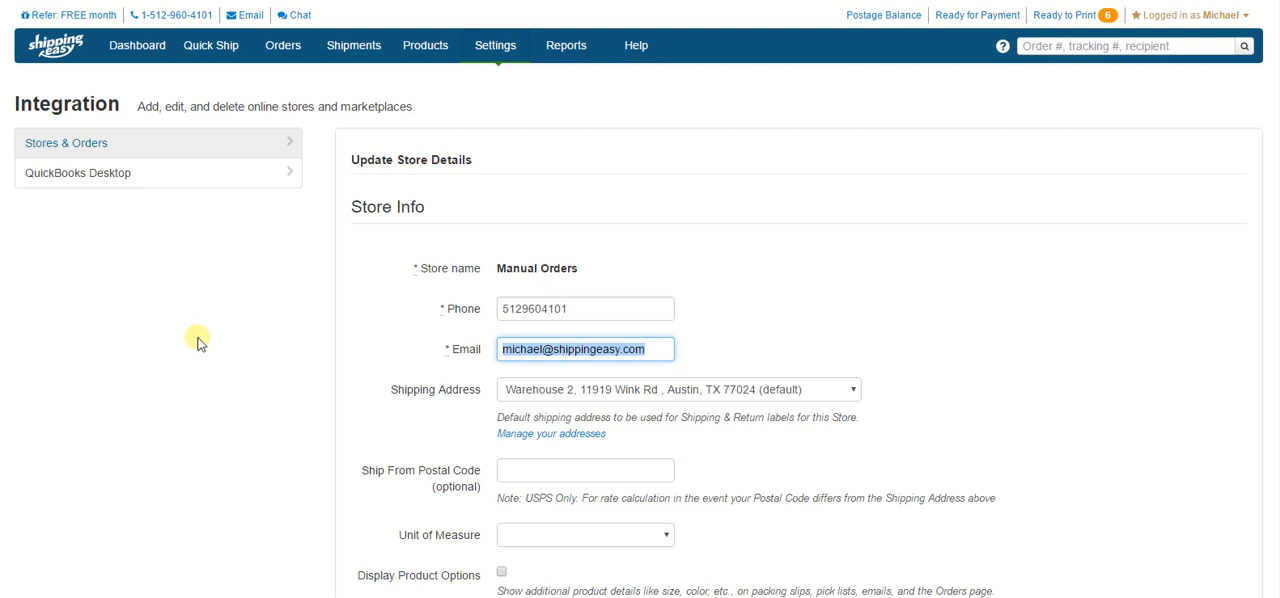
{"action": "mouse_move", "coordinate": [218, 339]}
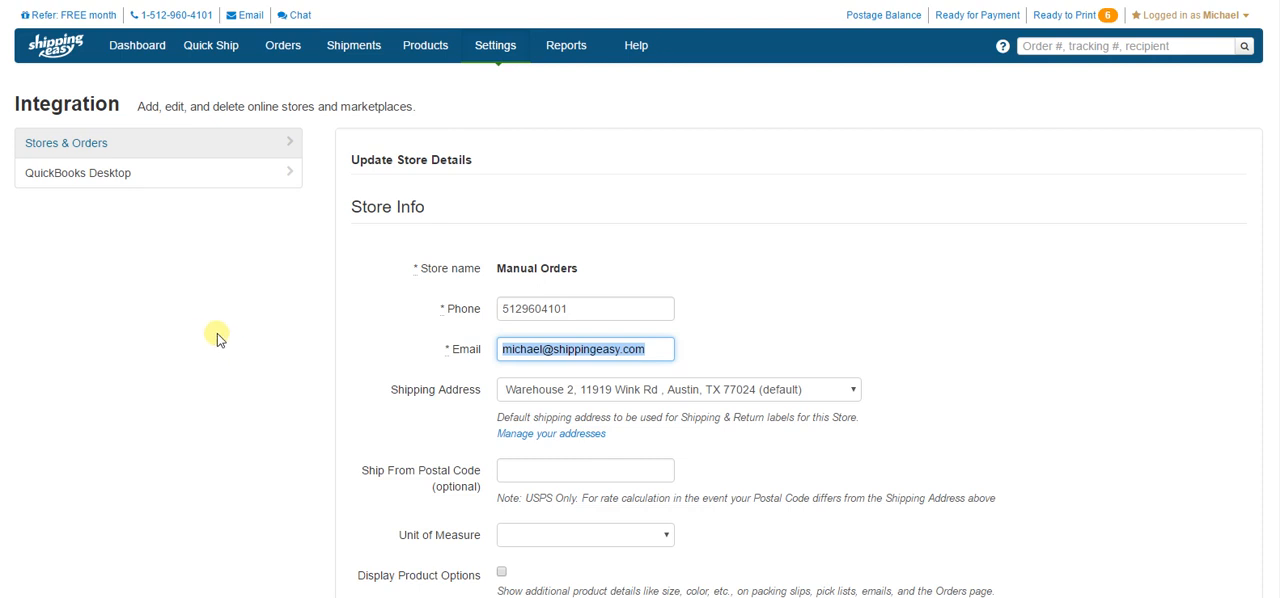
{"action": "mouse_move", "coordinate": [737, 323]}
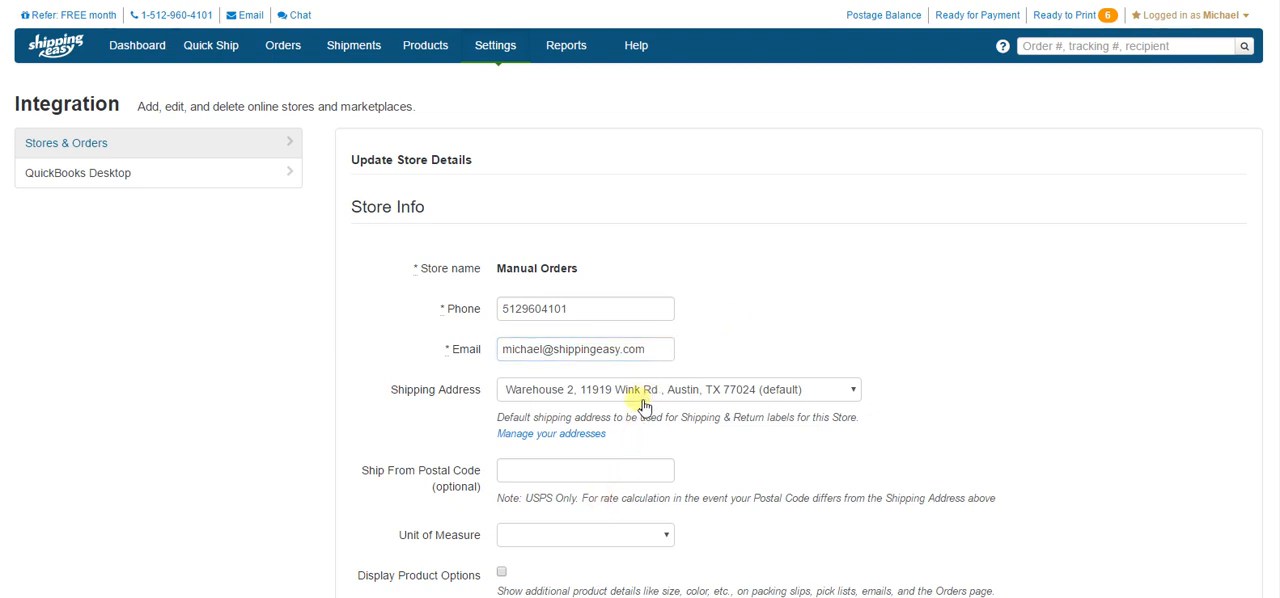
{"action": "mouse_move", "coordinate": [632, 410]}
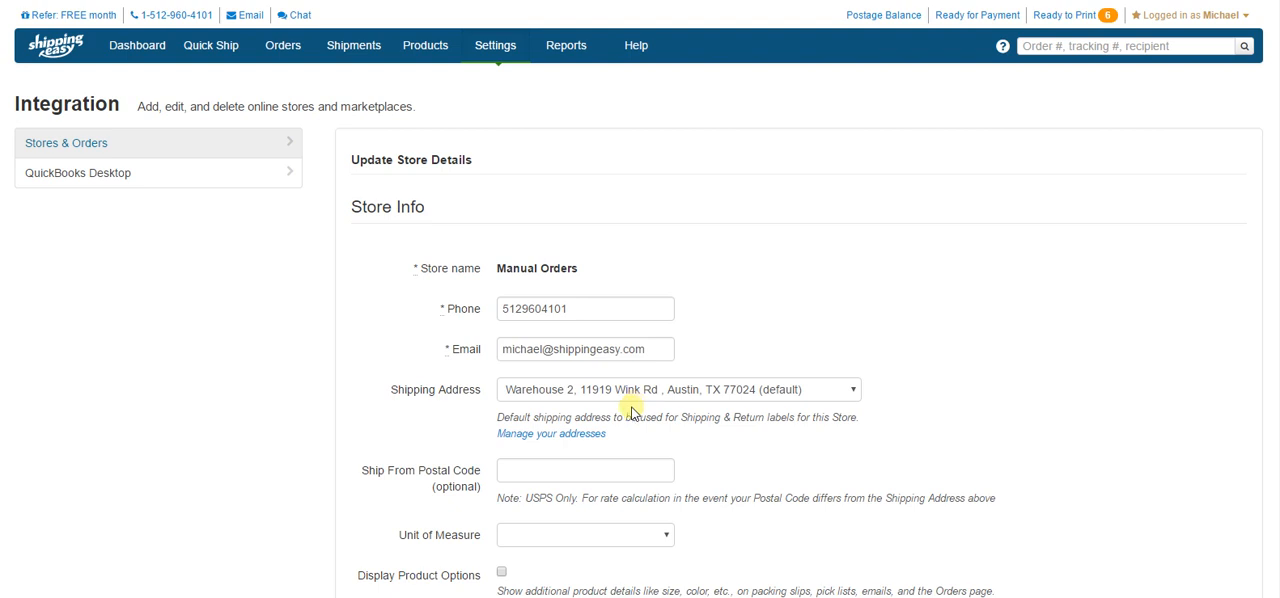
{"action": "mouse_move", "coordinate": [628, 416]}
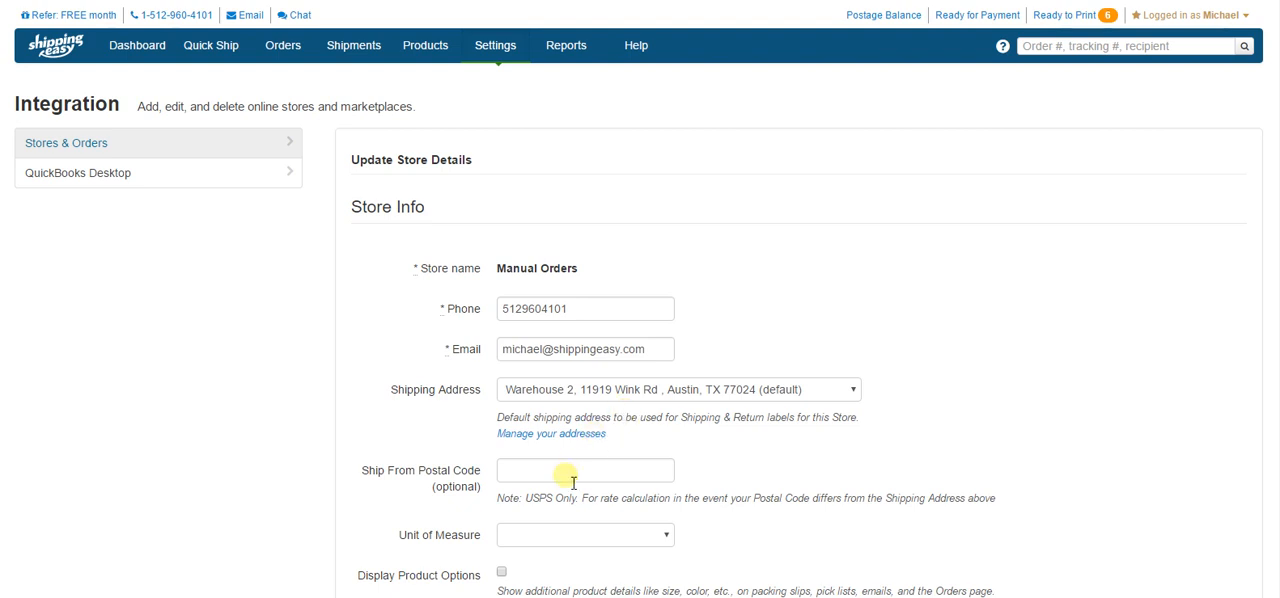
{"action": "left_click", "coordinate": [585, 470]}
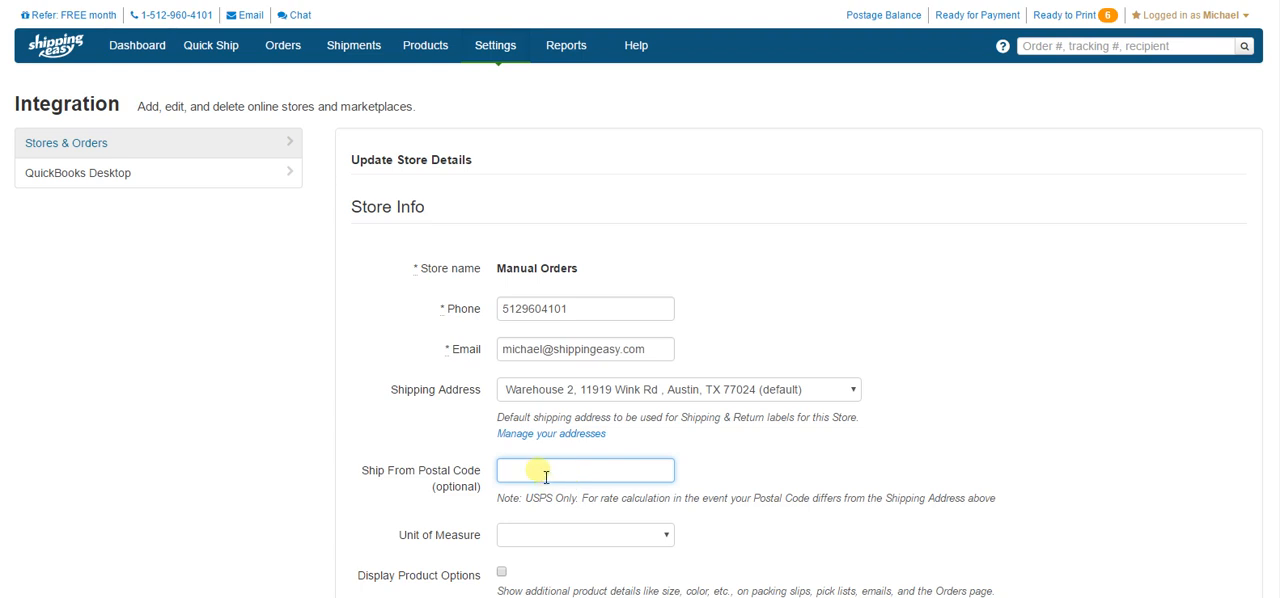
{"action": "scroll", "scroll_direction": "down", "scroll_amount": 3}
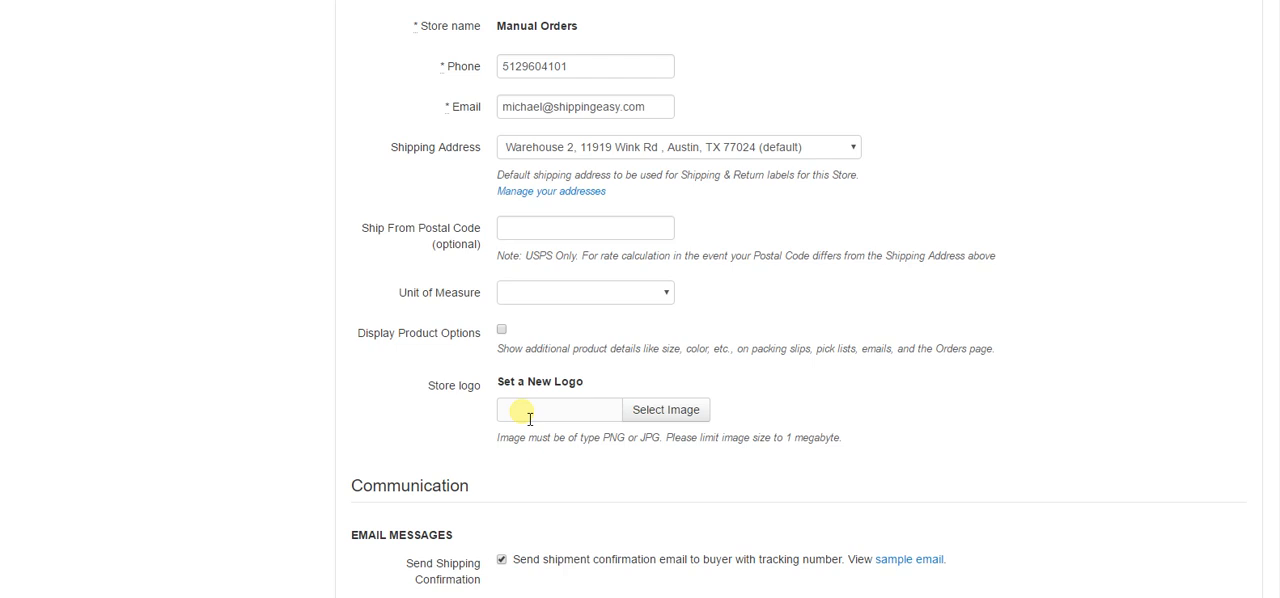
{"action": "scroll", "scroll_direction": "down", "scroll_amount": 3}
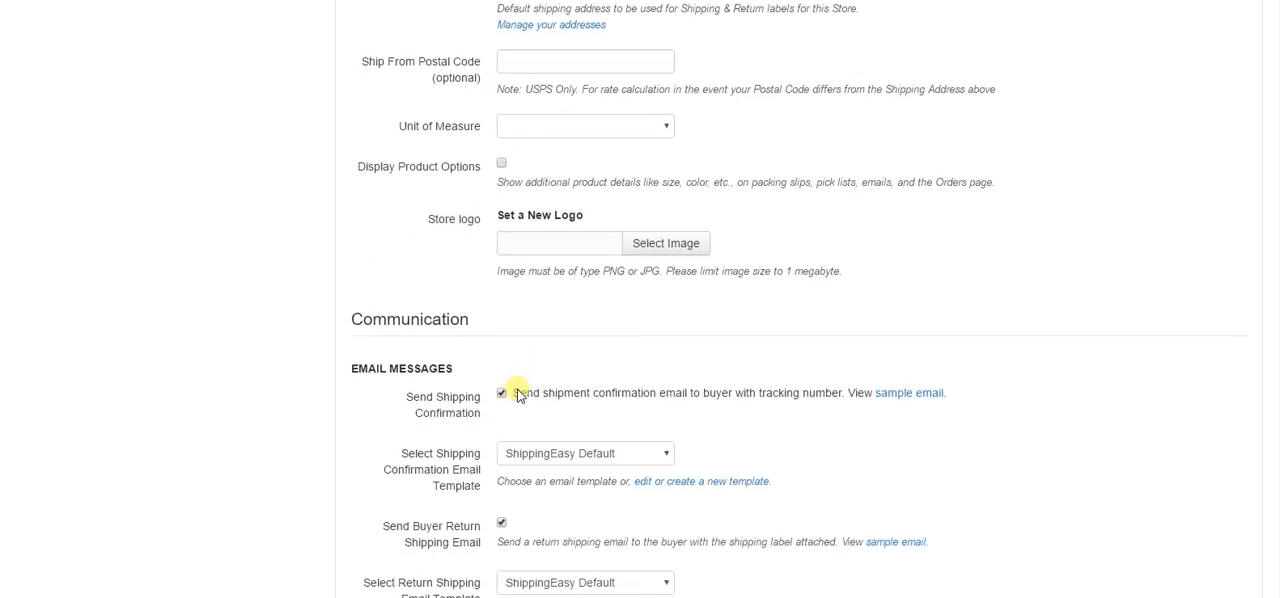
{"action": "scroll", "scroll_direction": "down", "scroll_amount": 3}
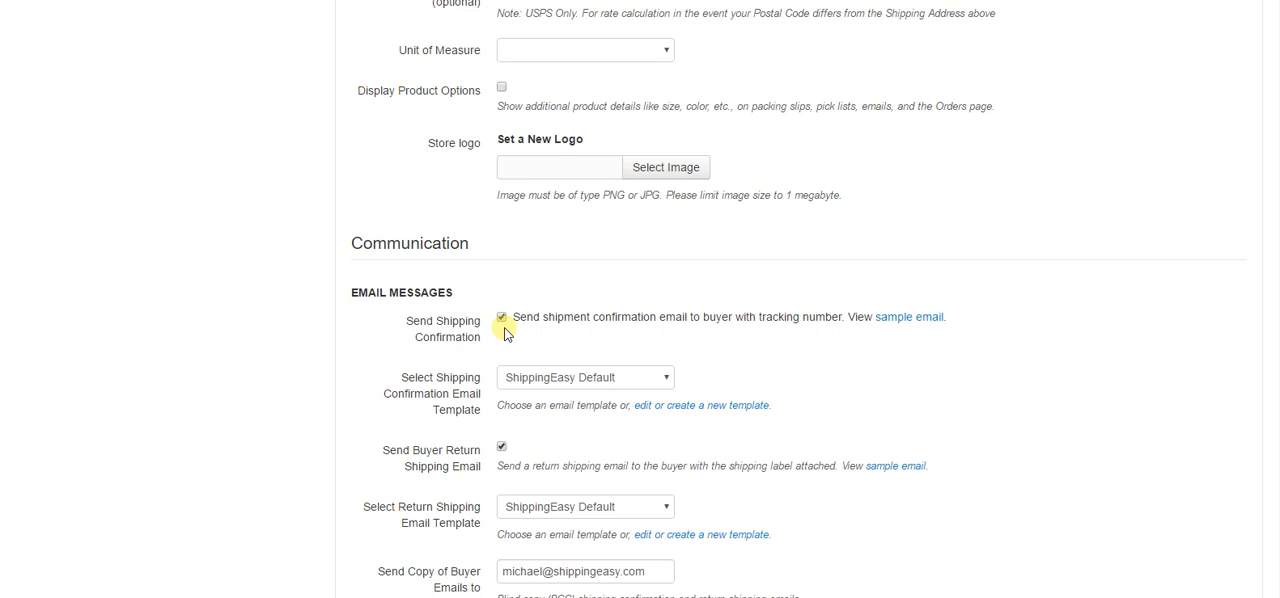
{"action": "scroll", "scroll_direction": "down", "scroll_amount": 3}
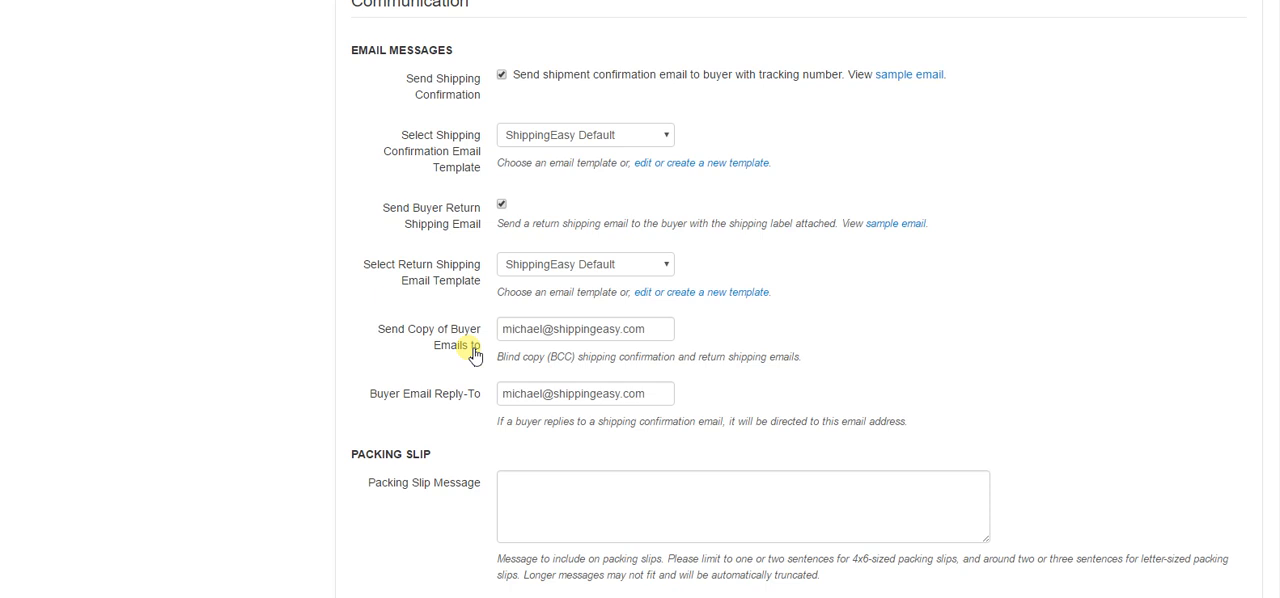
{"action": "left_click", "coordinate": [585, 328]}
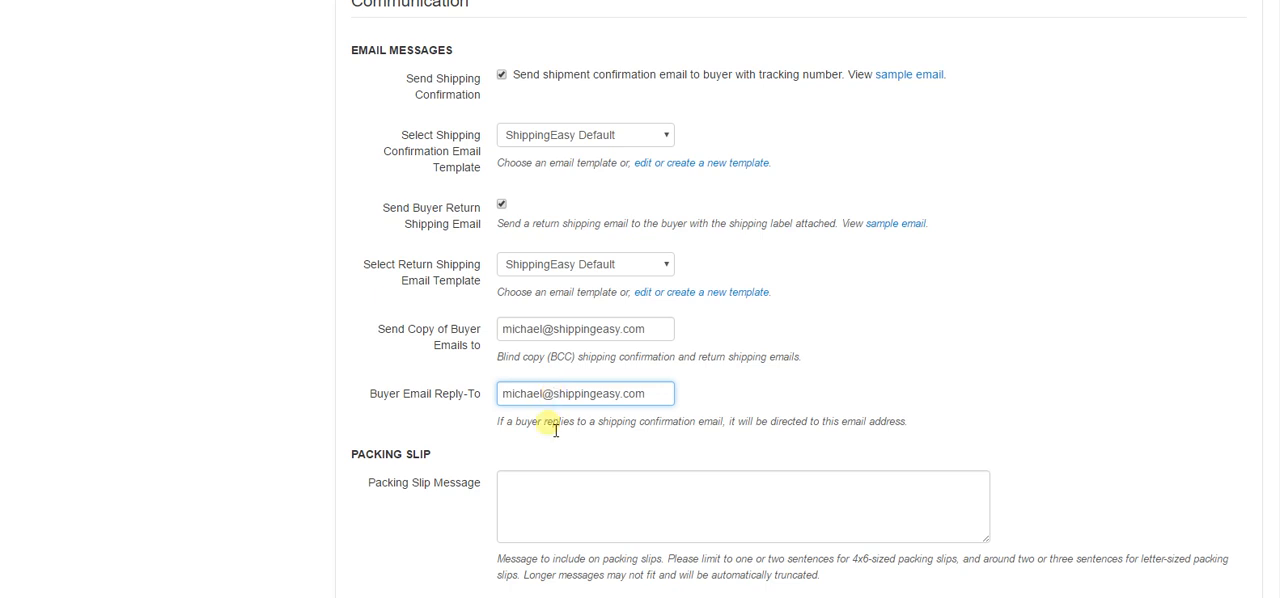
{"action": "scroll", "scroll_direction": "down", "scroll_amount": 3}
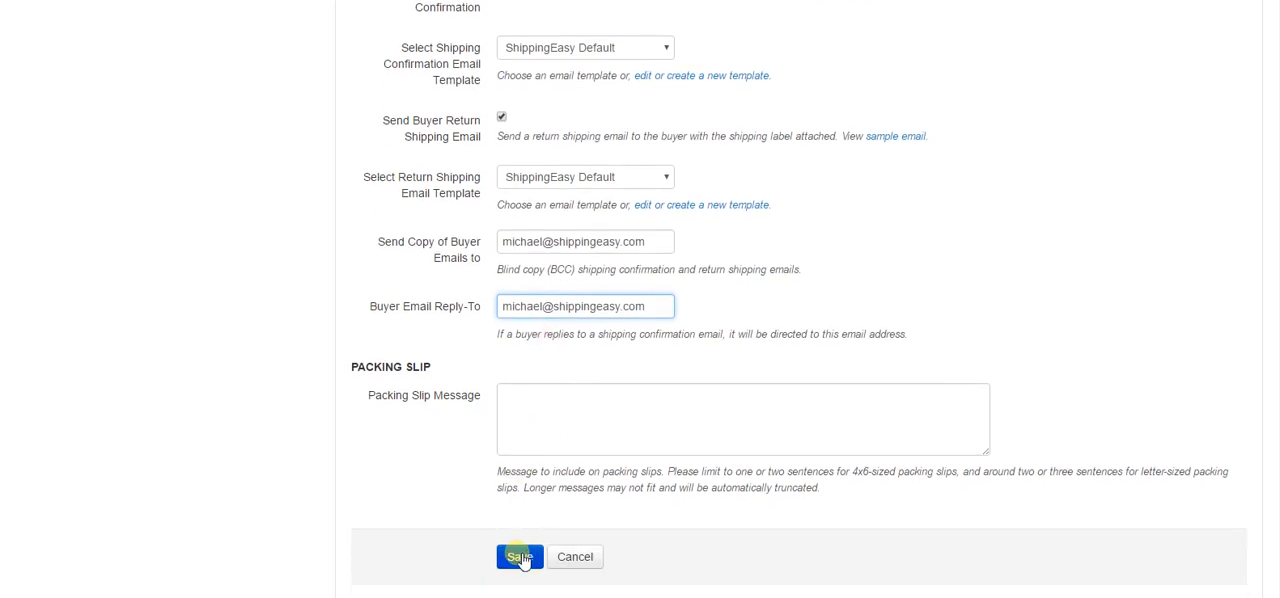
Save the Manual Orders store form, returning to the Stores list.
{"action": "left_click", "coordinate": [519, 557]}
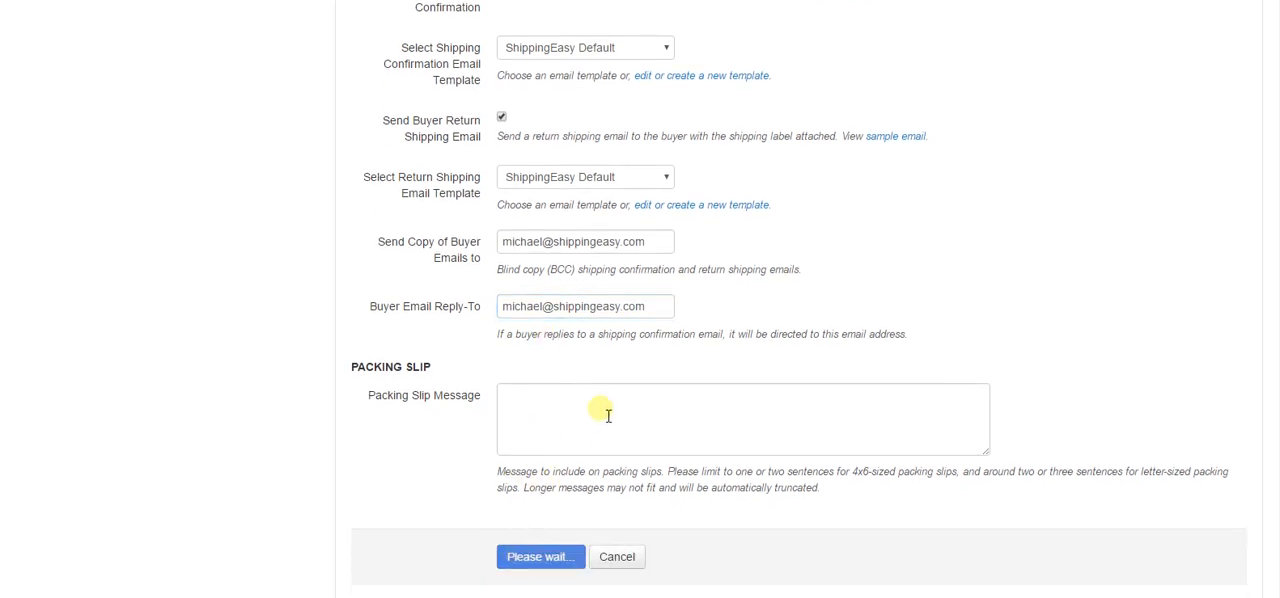
{"action": "left_click", "coordinate": [540, 557]}
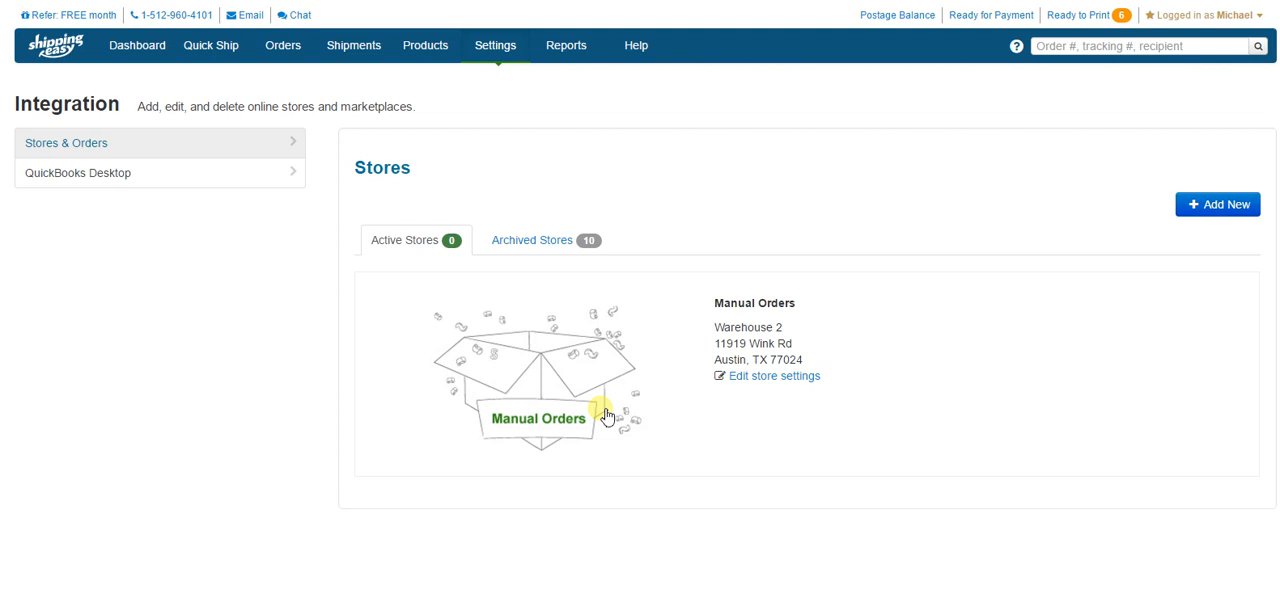